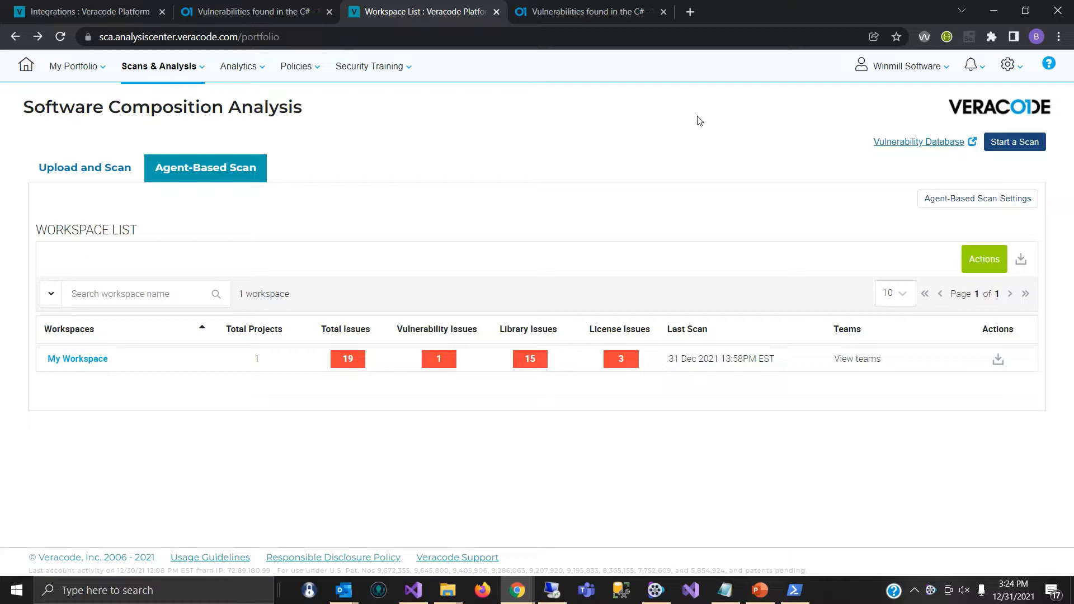
mouse_move(922, 205)
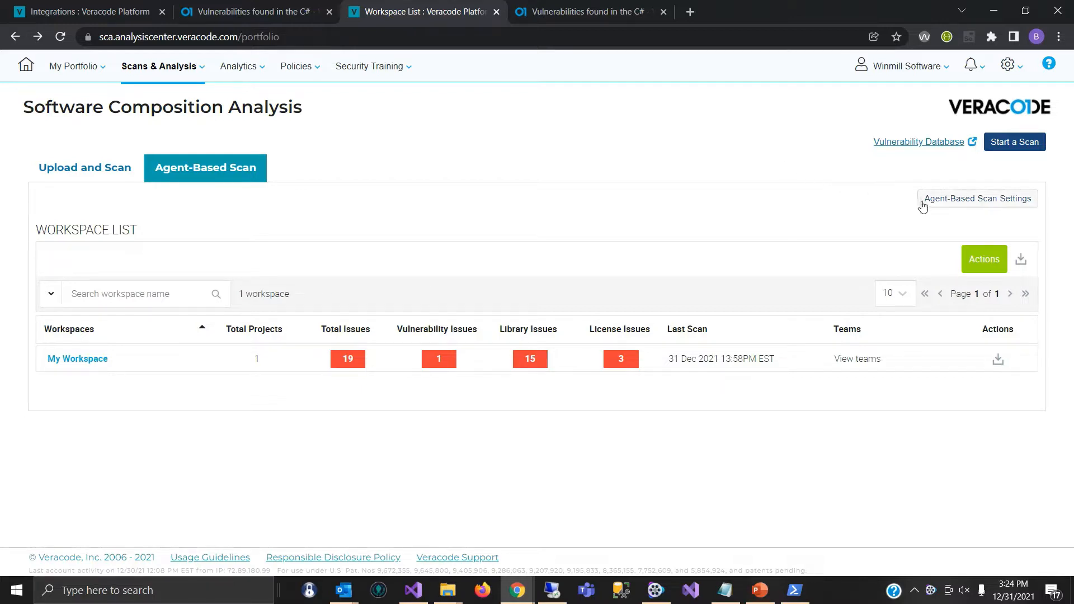
Show the Jira Cloud and GitHub integrations under Agent-Based Scan Settings
click(976, 198)
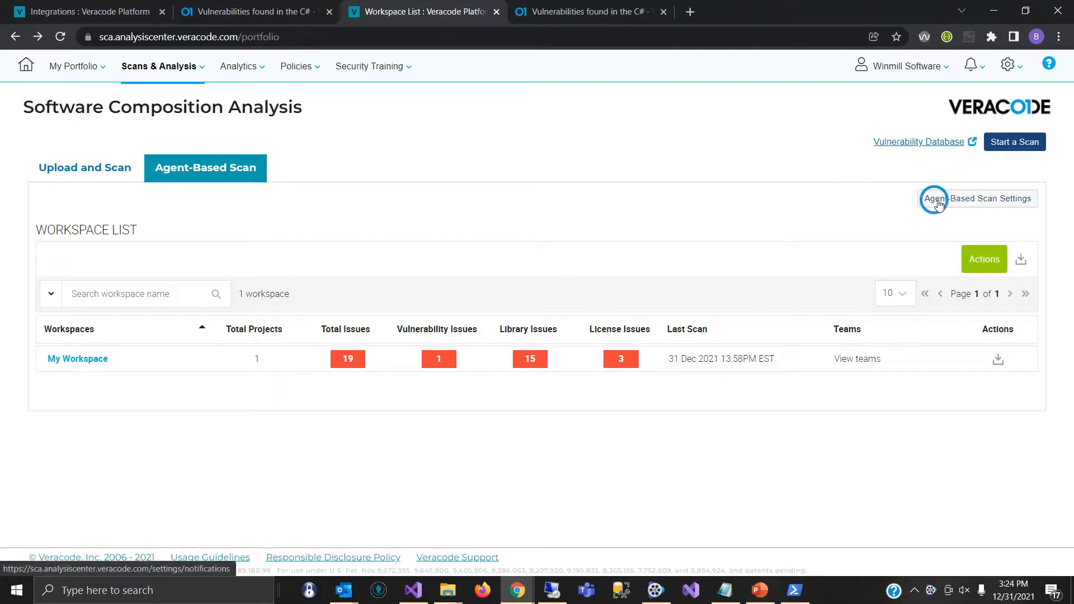
click(977, 198)
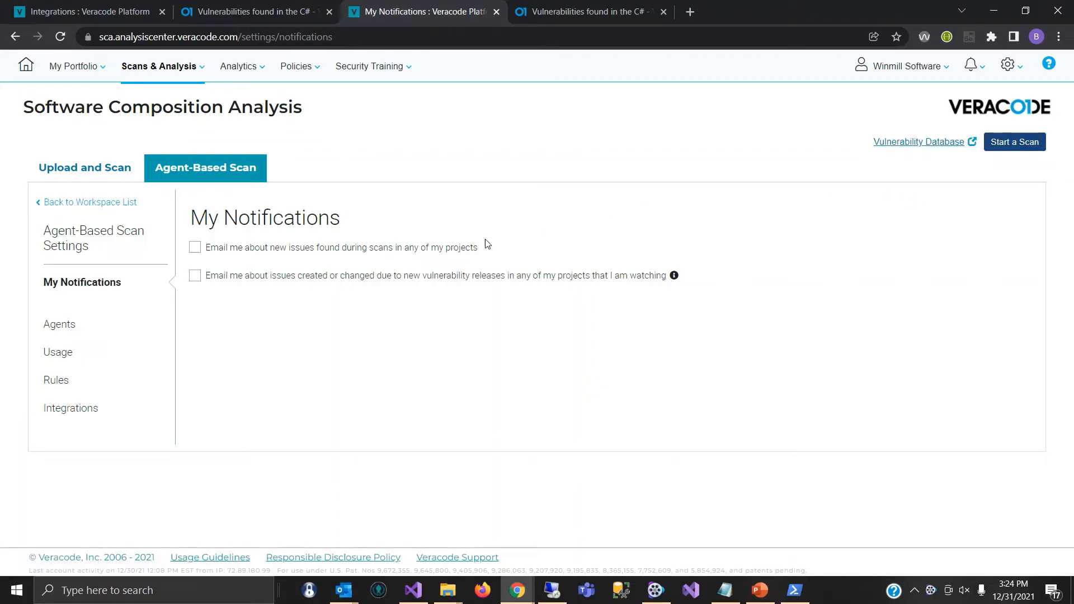
click(70, 407)
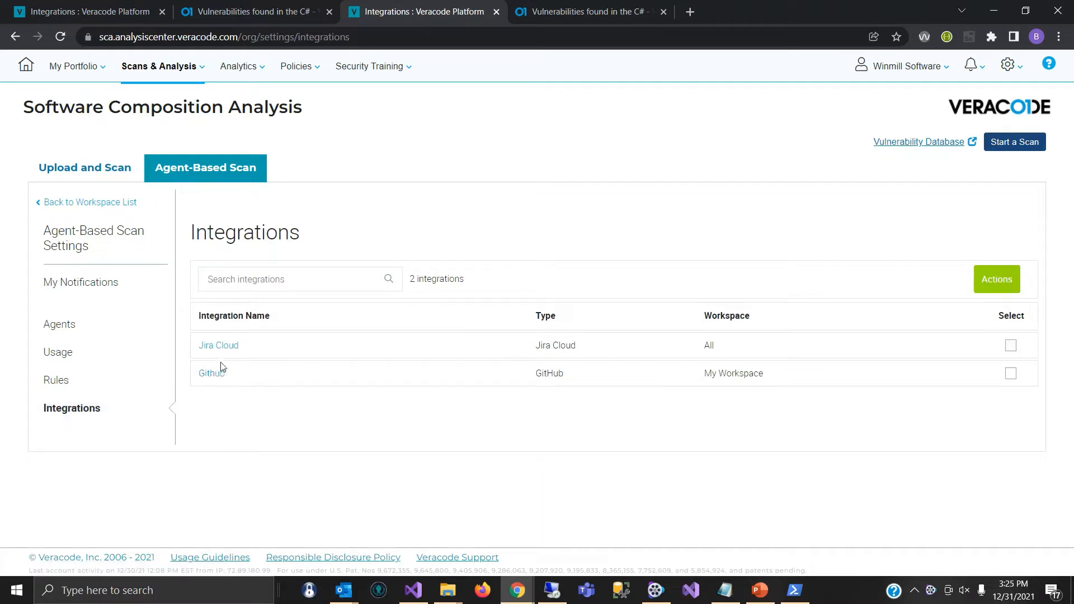
View the Jira Cloud integration's APPSEC template: target project, Bug issue type, fields
click(218, 345)
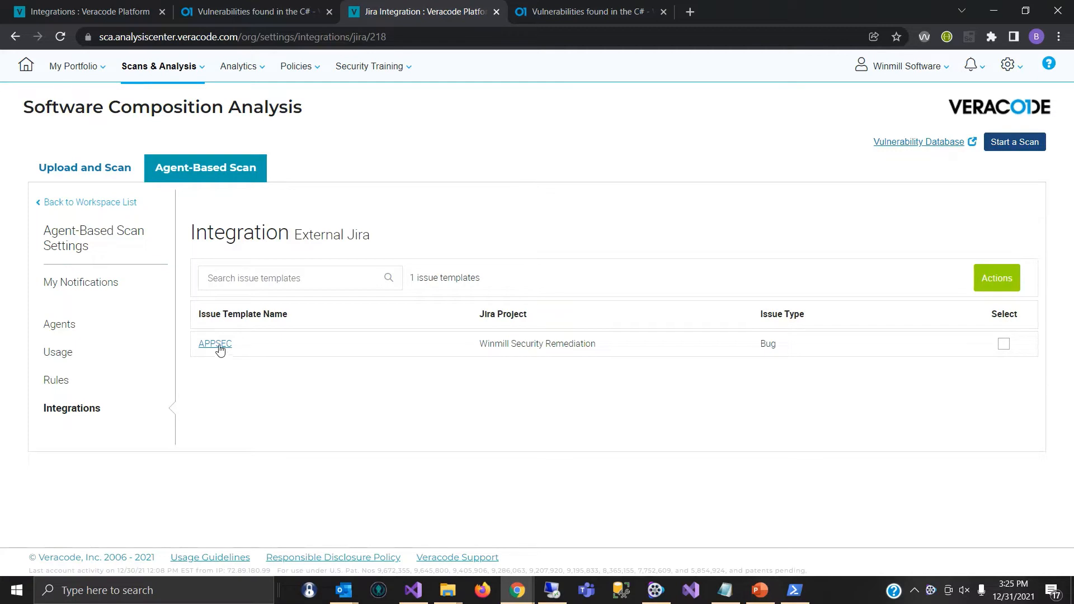
click(214, 343)
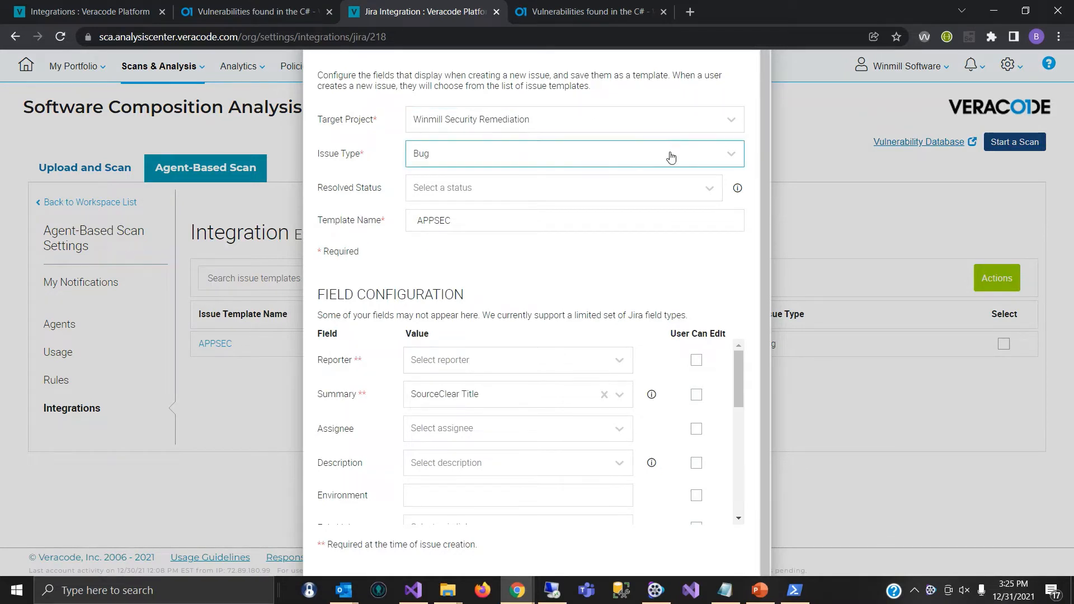
mouse_move(875, 344)
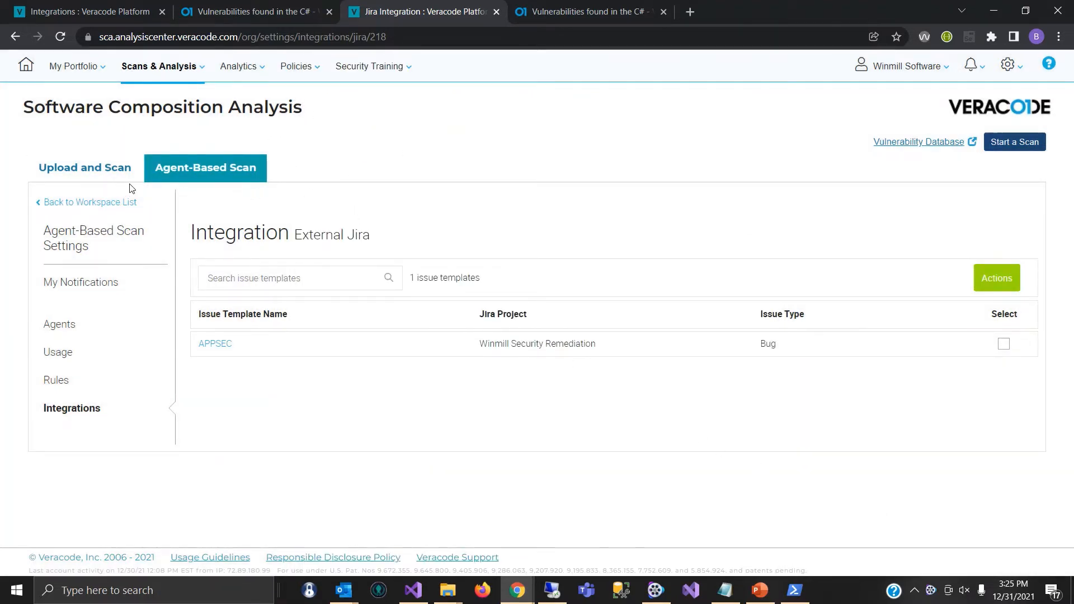
Open issue 100158194, the log4net XXE vulnerability in My Workspace, and read its fix
click(89, 202)
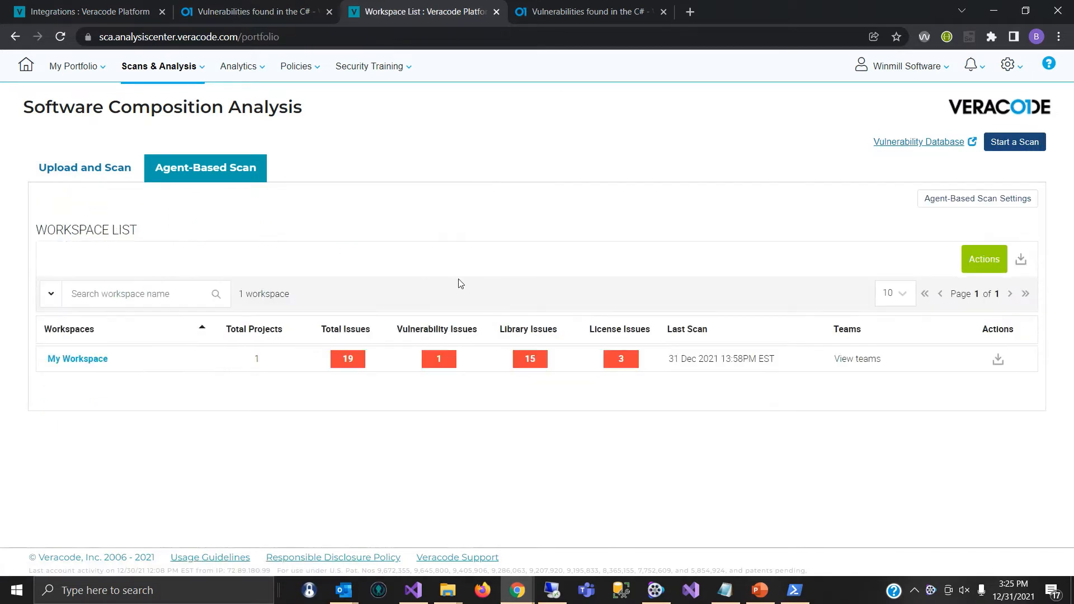
mouse_move(421, 300)
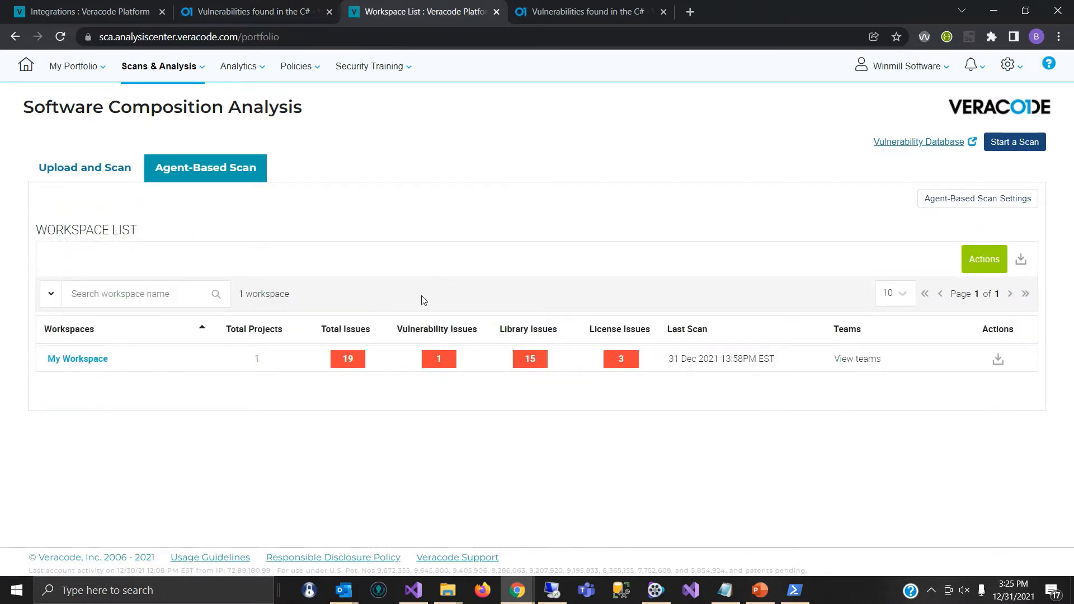
click(76, 358)
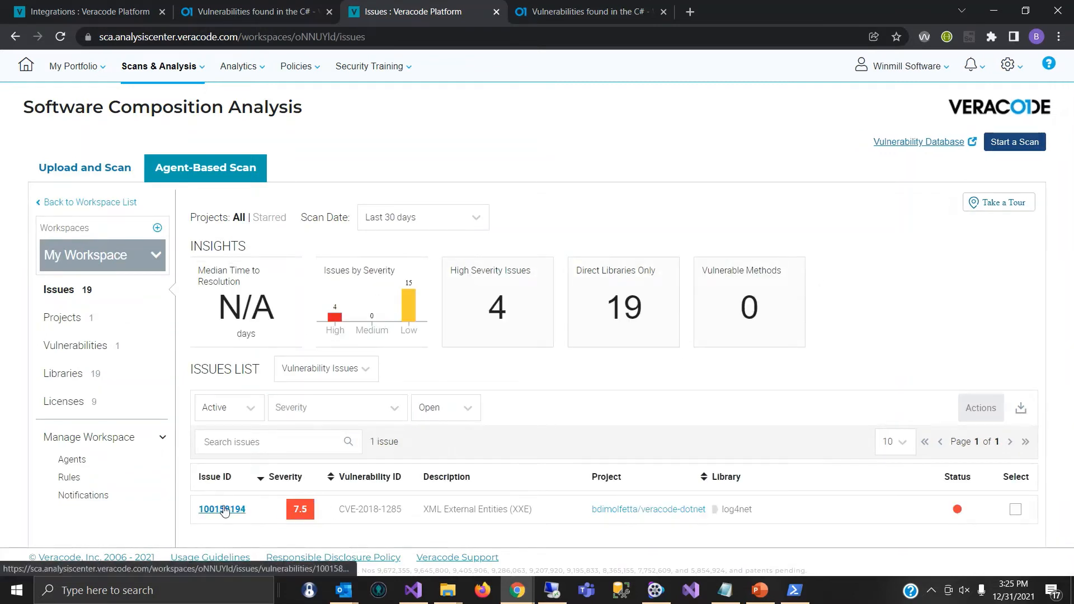
click(221, 509)
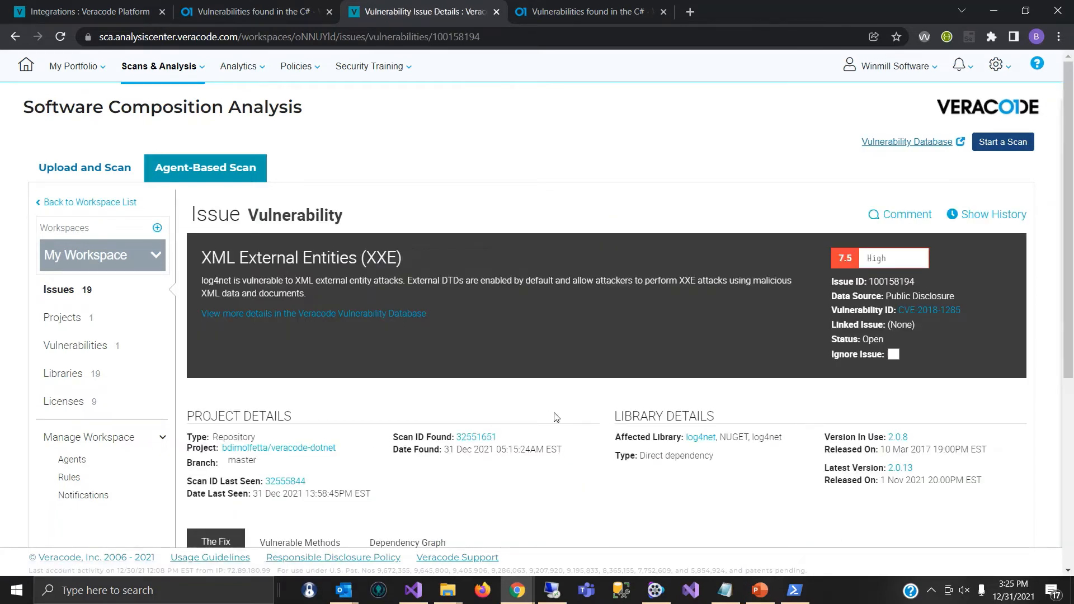
scroll(down, 3)
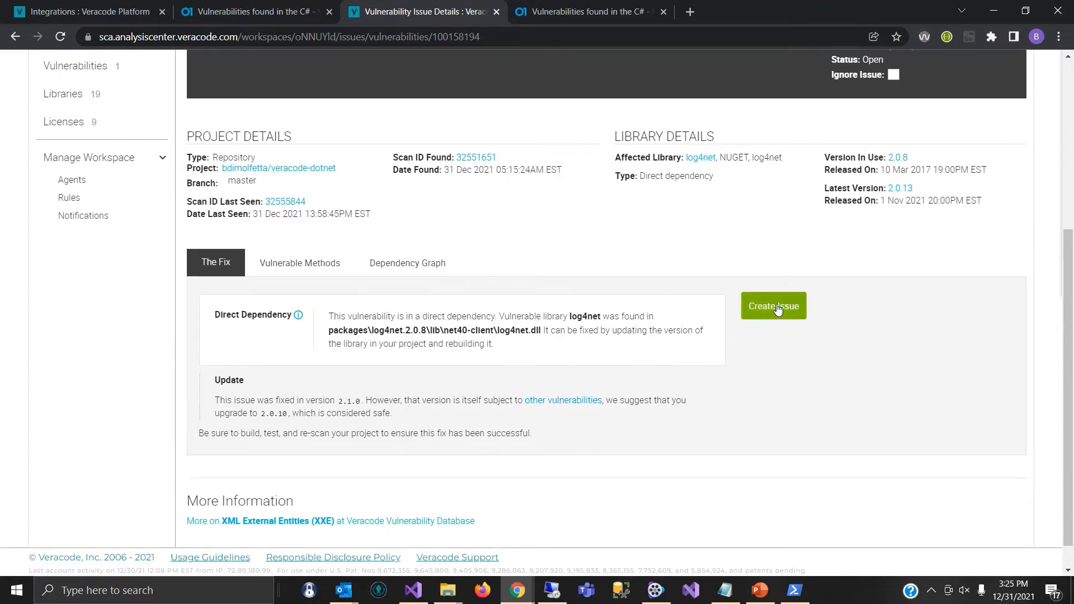
Create a Jira Cloud issue using the APPSEC template, producing APPSEC-165
click(773, 305)
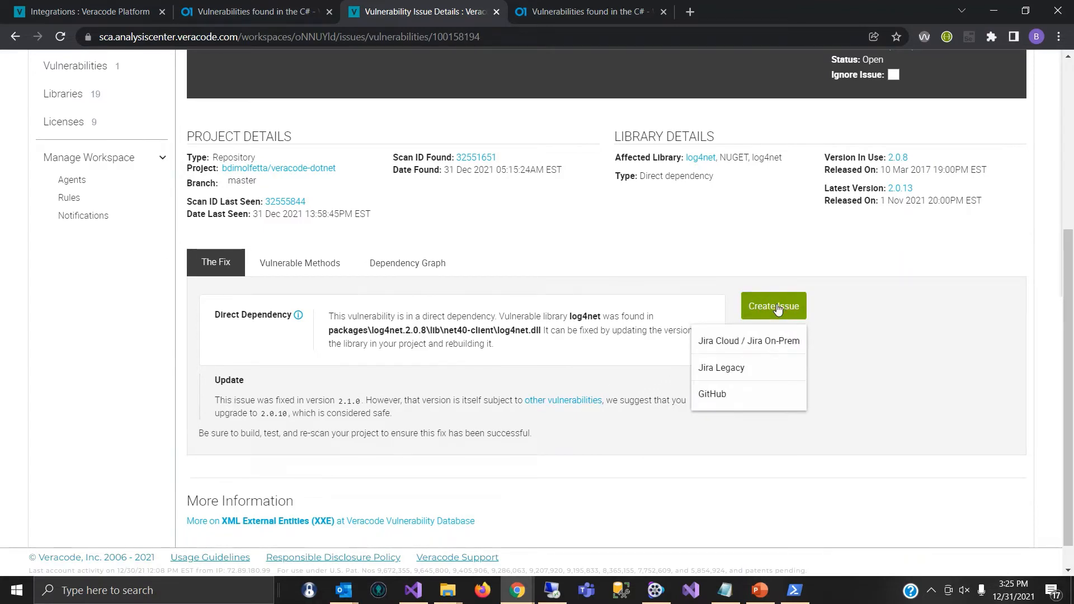
click(747, 340)
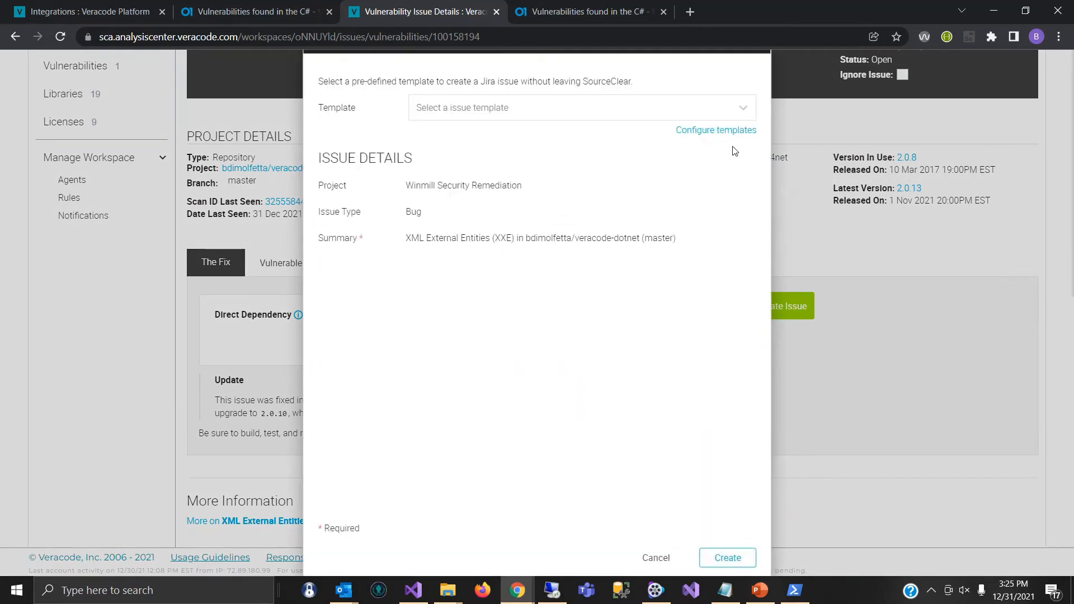
click(581, 107)
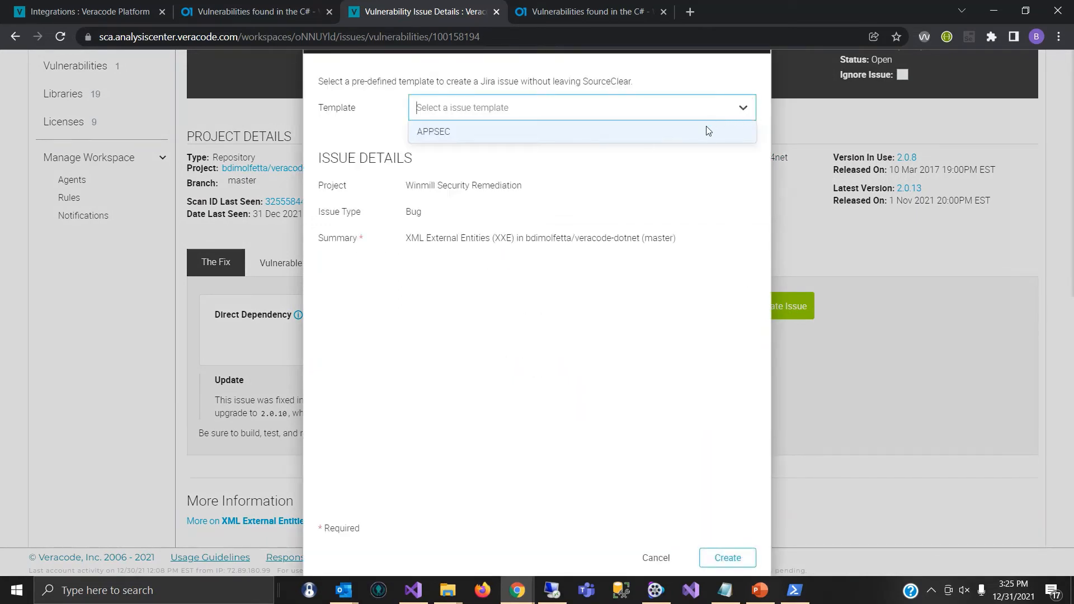
click(433, 131)
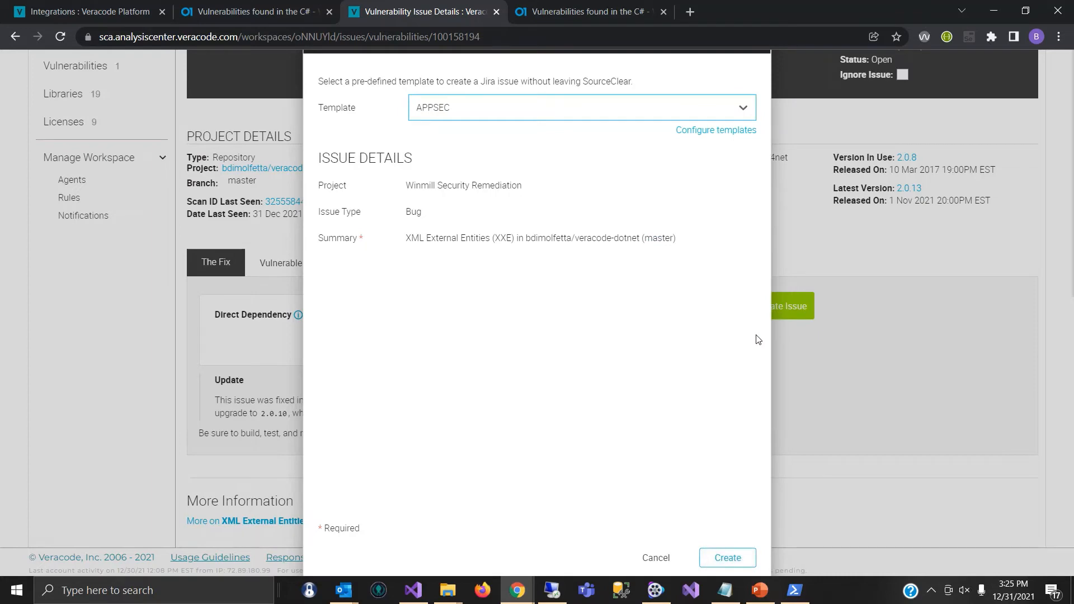
mouse_move(554, 273)
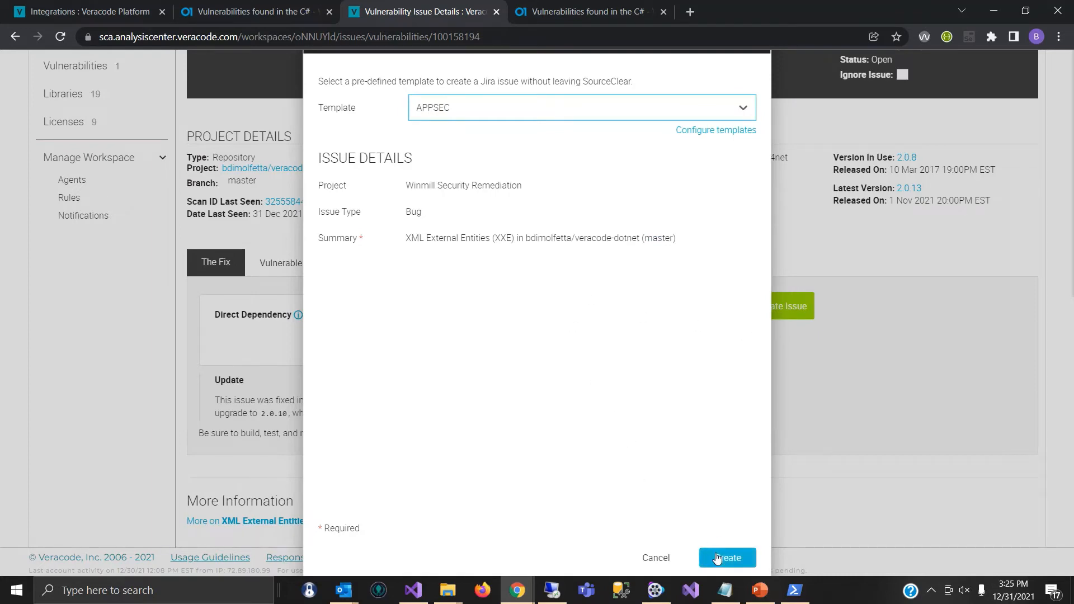
click(726, 558)
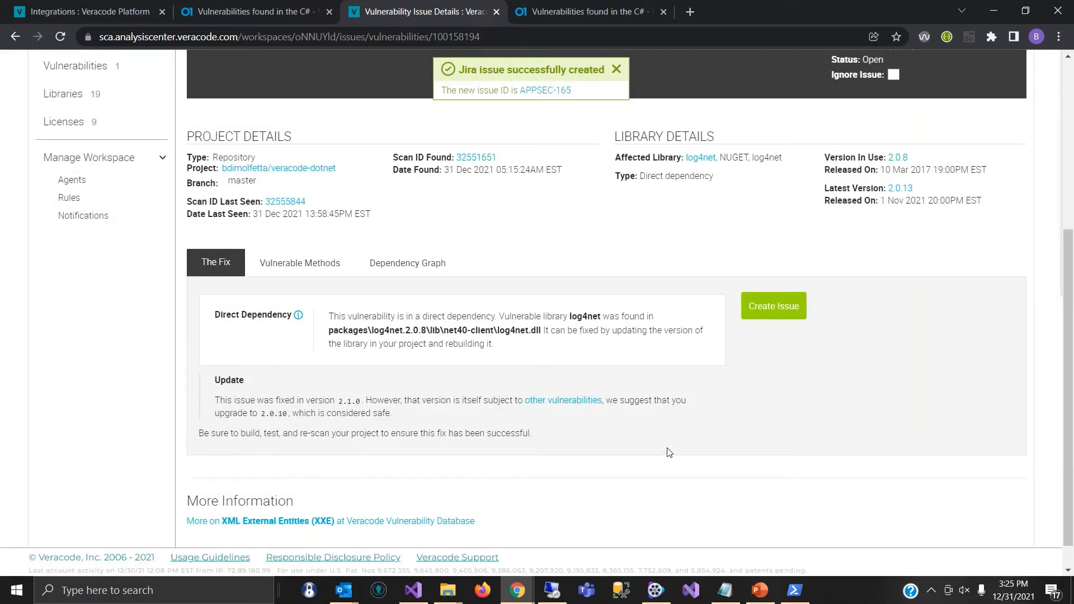
mouse_move(543, 90)
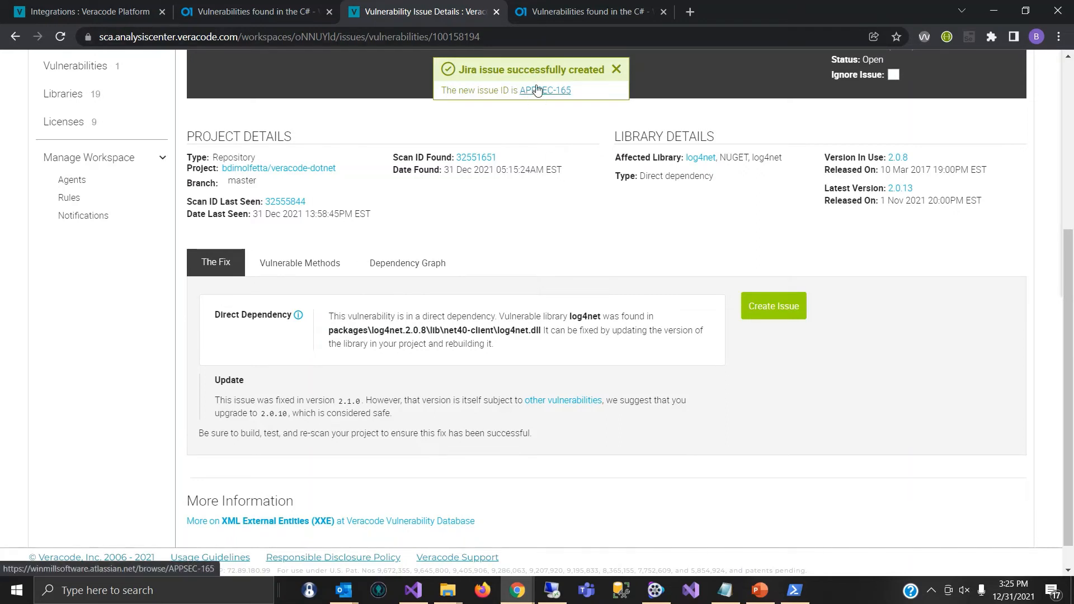
Open APPSEC-165 in Jira and set its Assignee to yourself
click(541, 90)
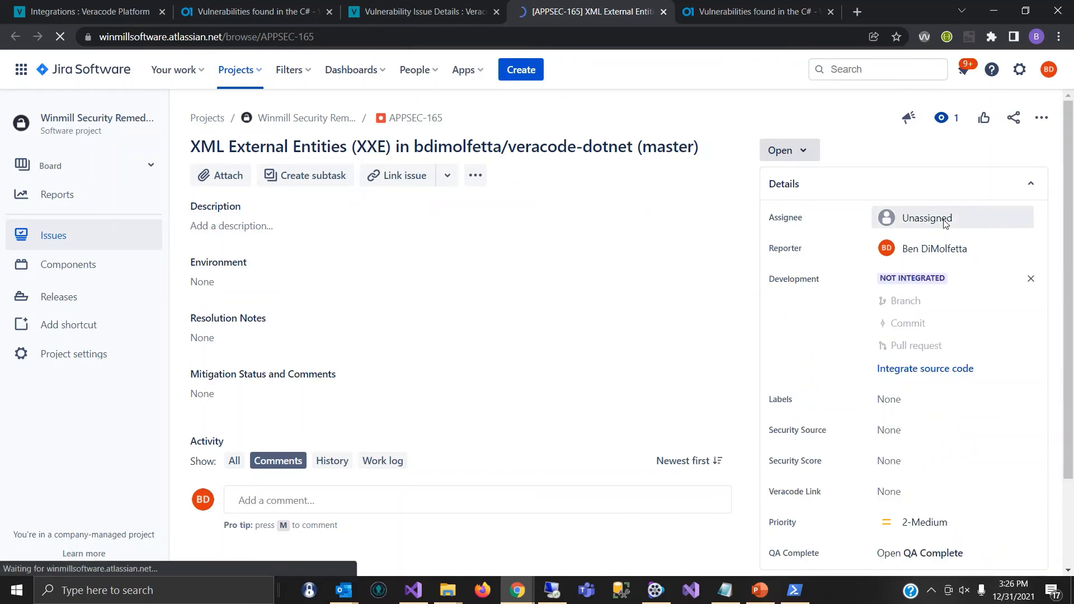
click(927, 217)
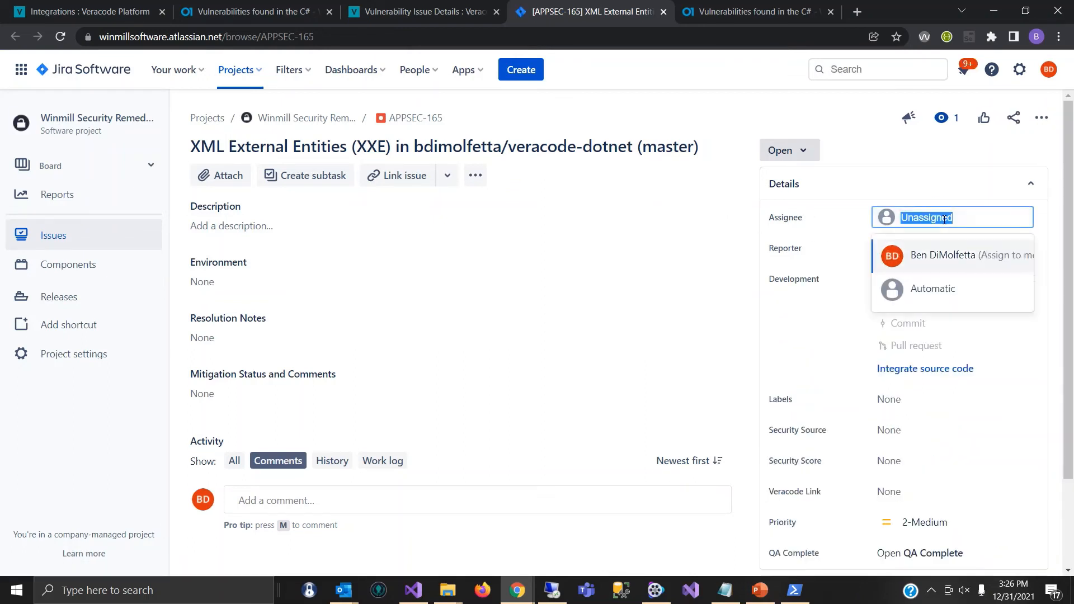
click(942, 255)
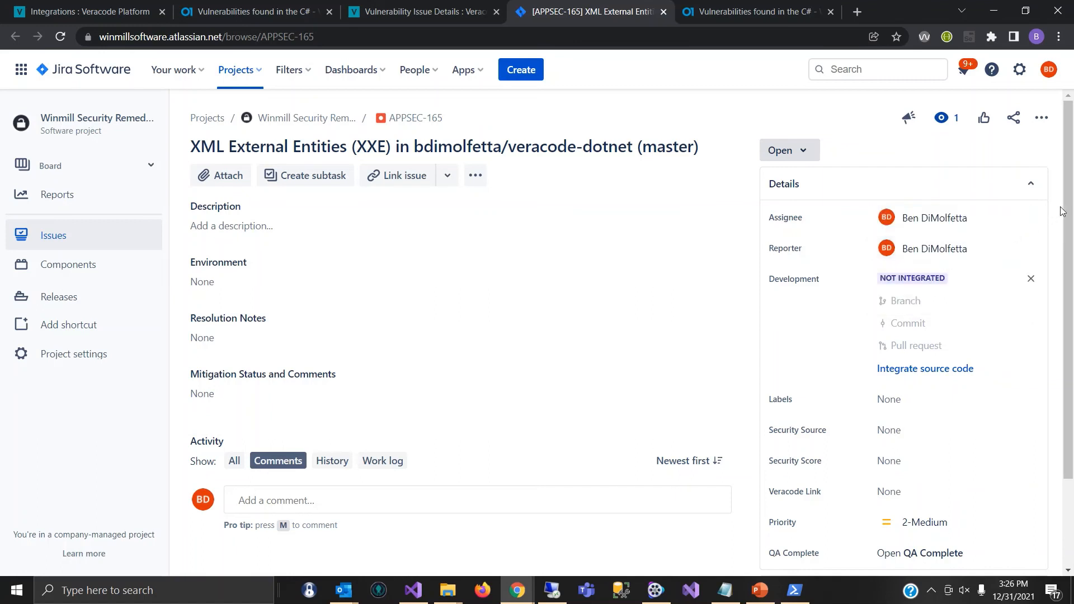
scroll(down, 3)
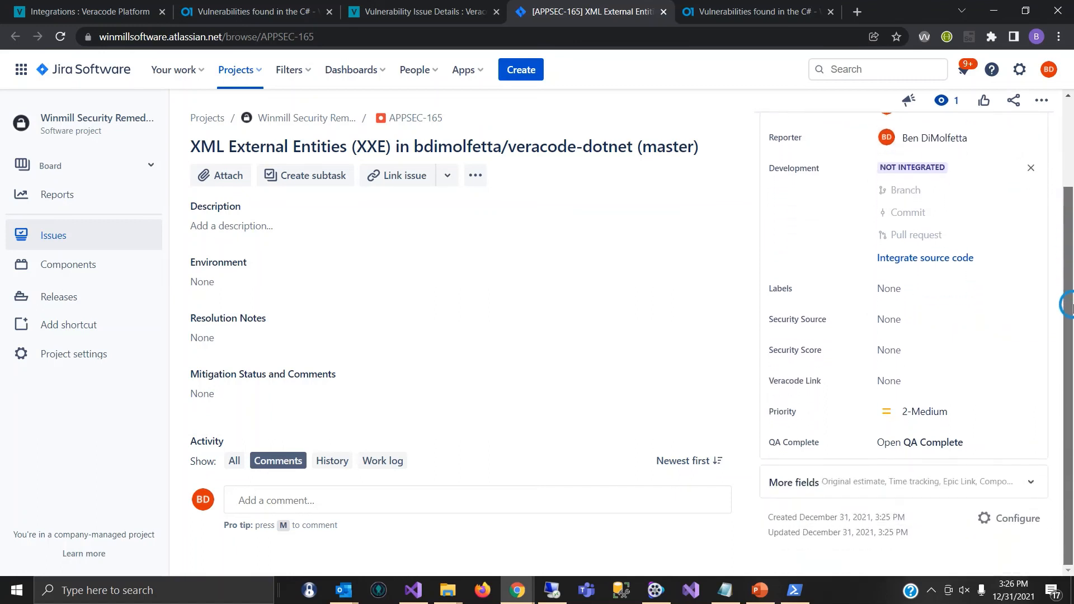